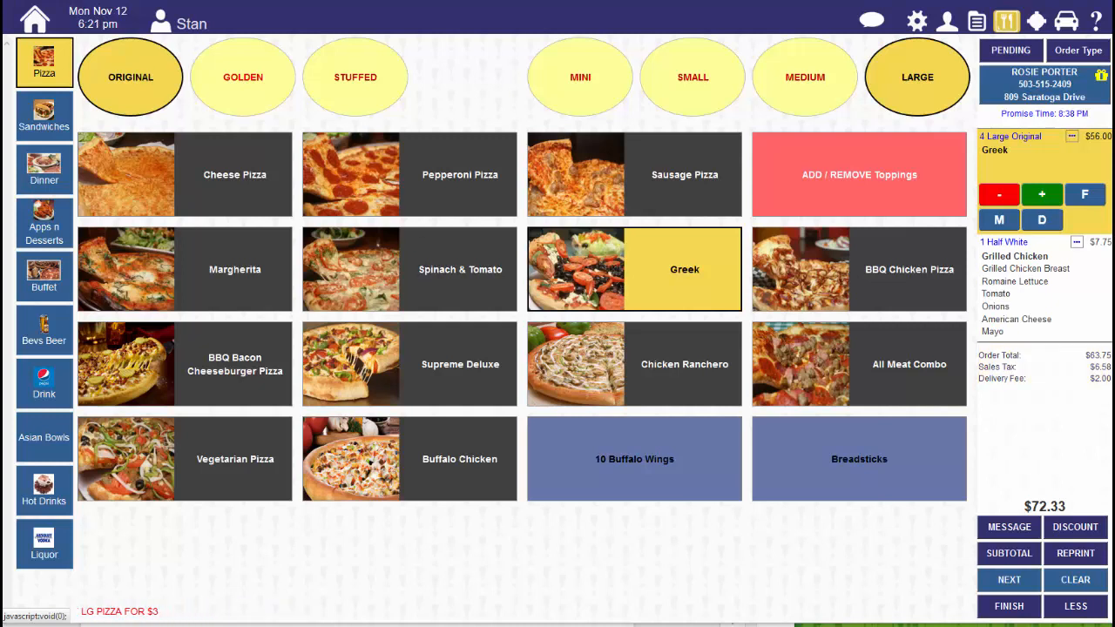
# Go from the order screen to Home, then Config, then the Configuration settings list.
pyautogui.click(34, 20)
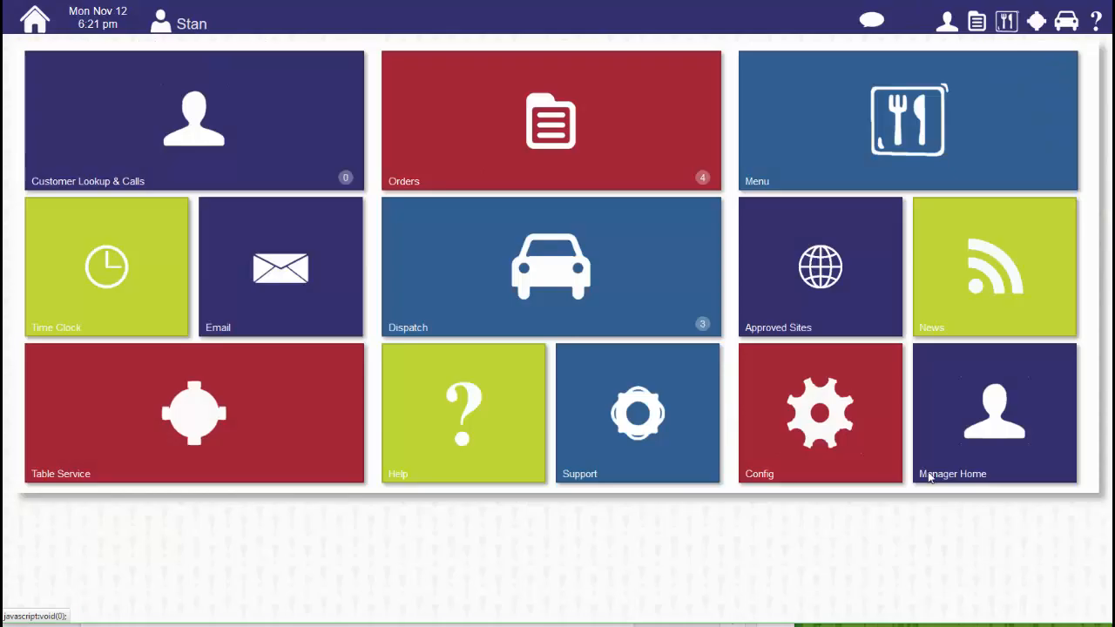
pyautogui.click(995, 413)
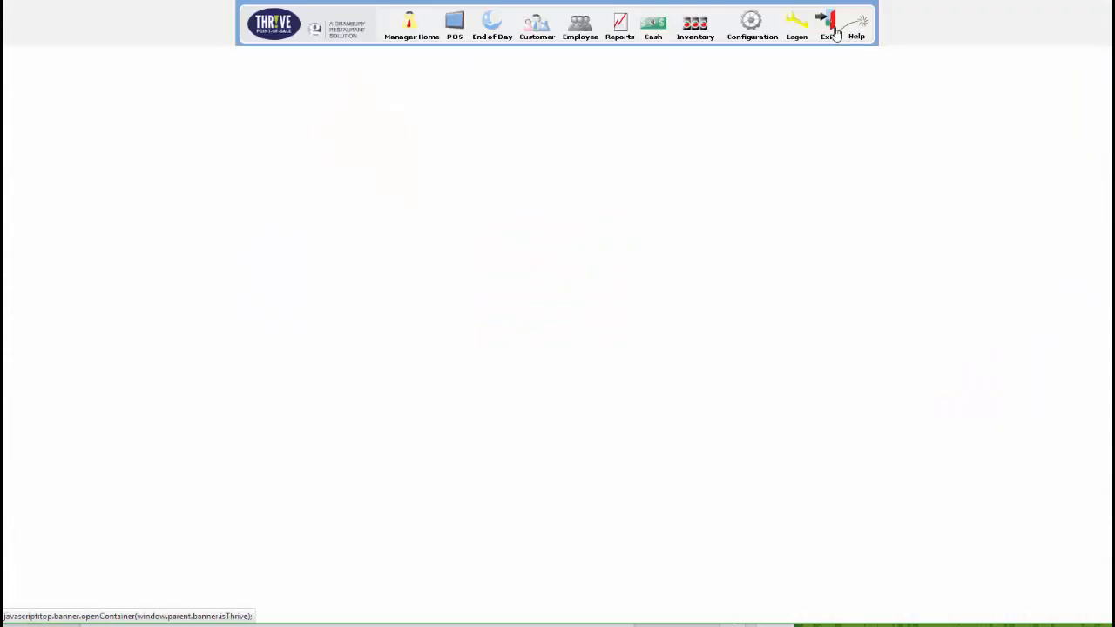
pyautogui.click(751, 21)
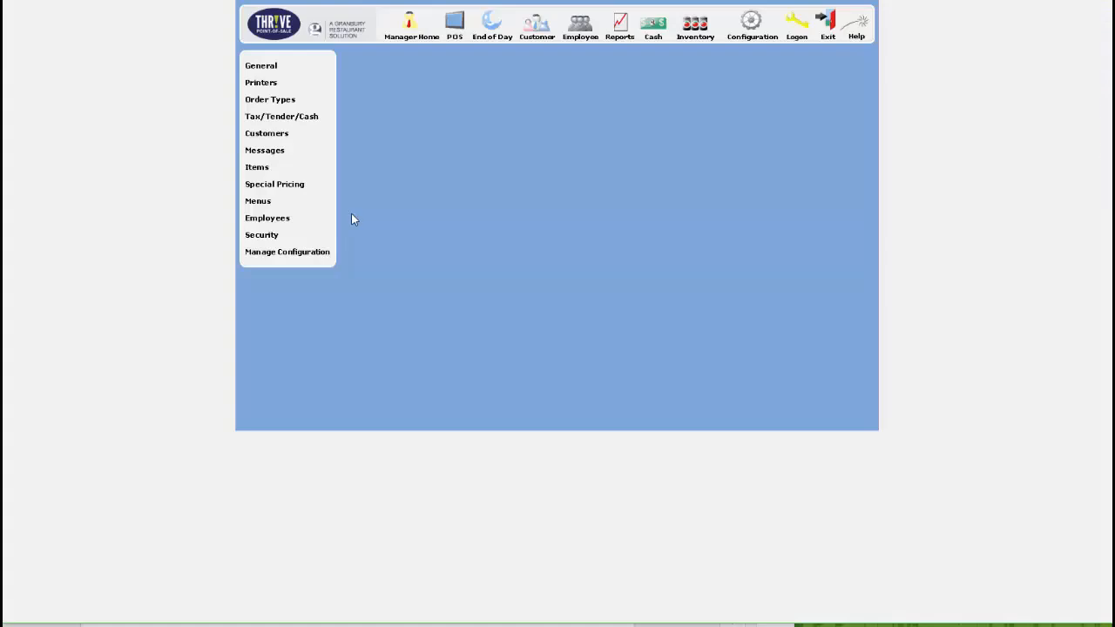
# Start a new Special Pricing offer named 'Free Delivery $50 min'.
pyautogui.click(275, 184)
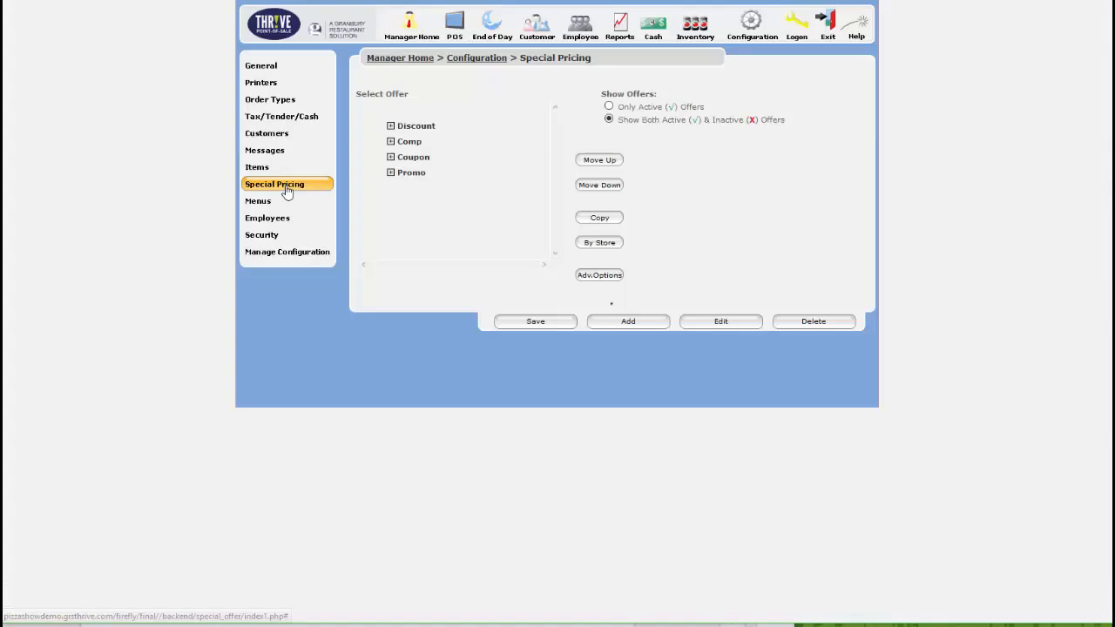
pyautogui.click(627, 322)
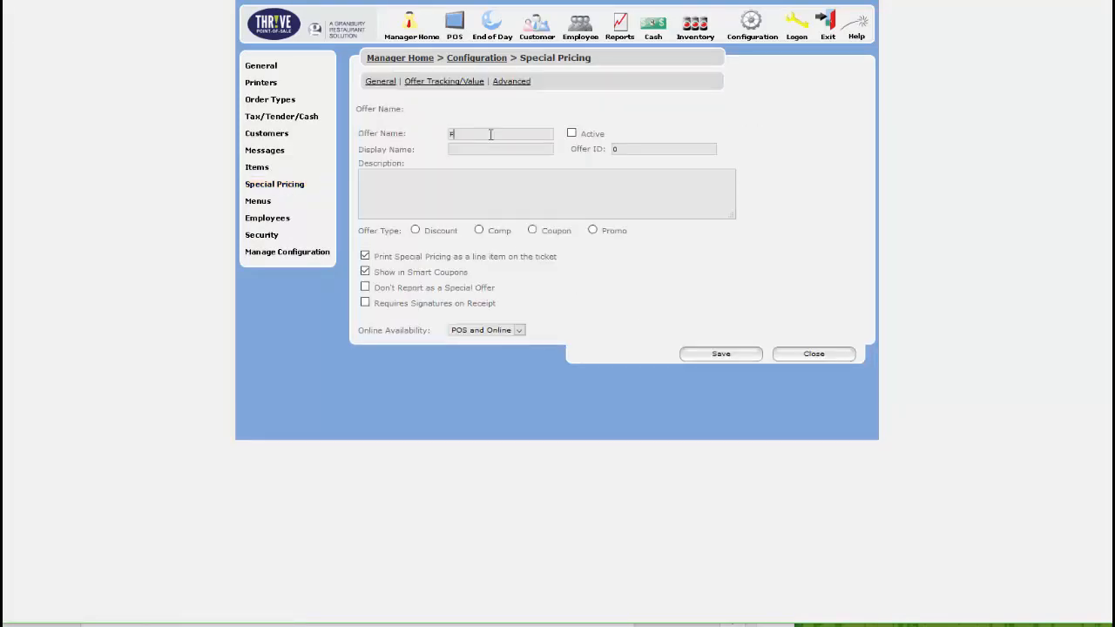
pyautogui.write('Free Deliv')
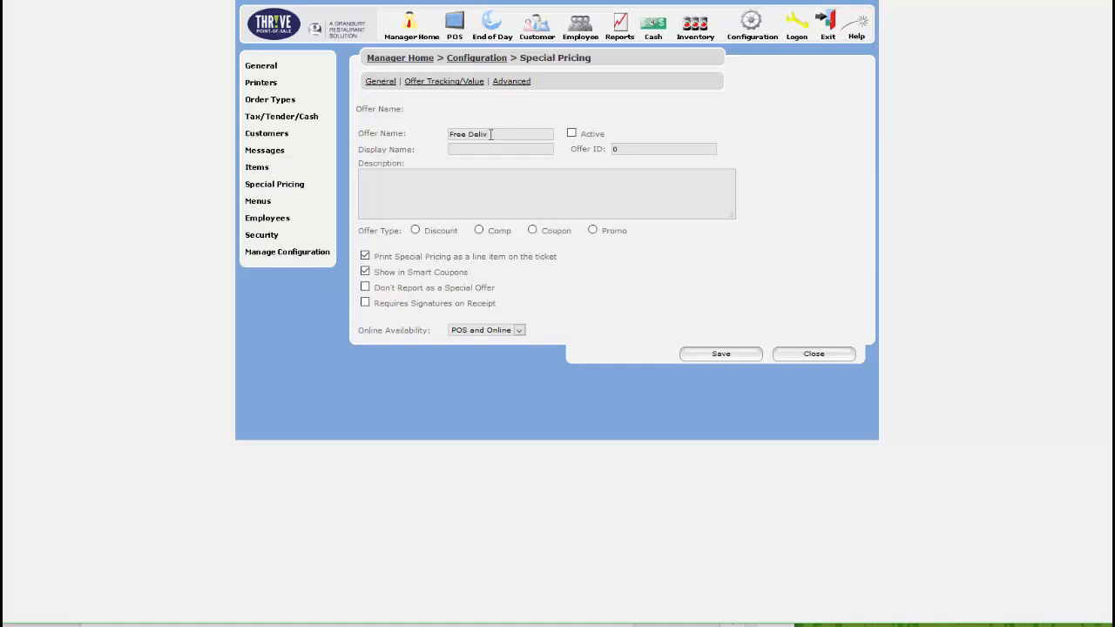
pyautogui.write('ery $50 m')
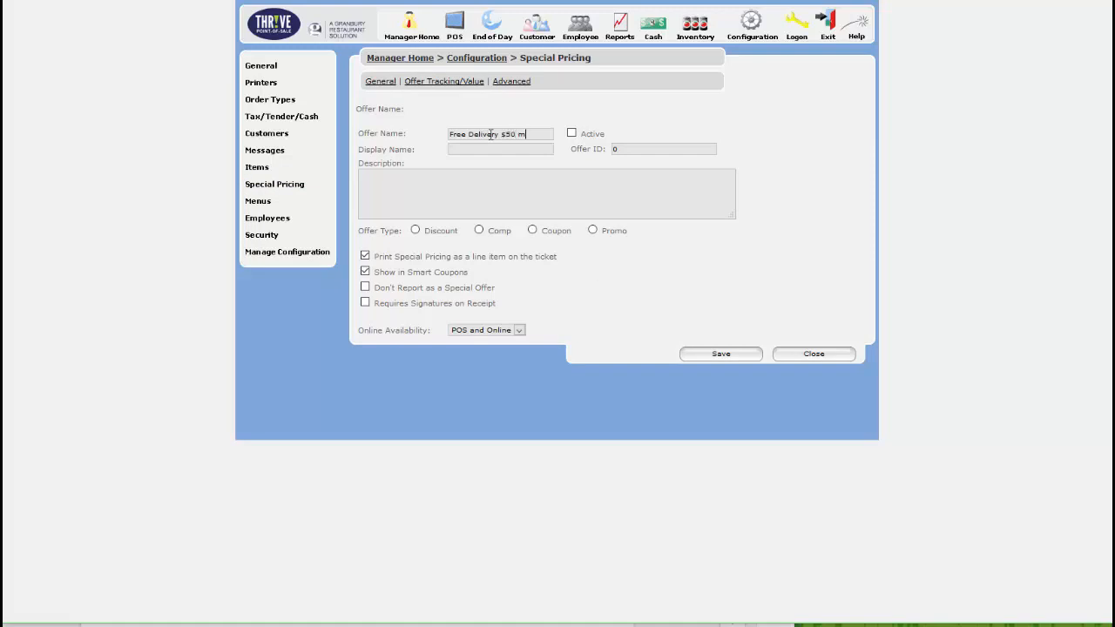
# Mark the offer Active, set its type to Coupon, and save it.
pyautogui.click(571, 133)
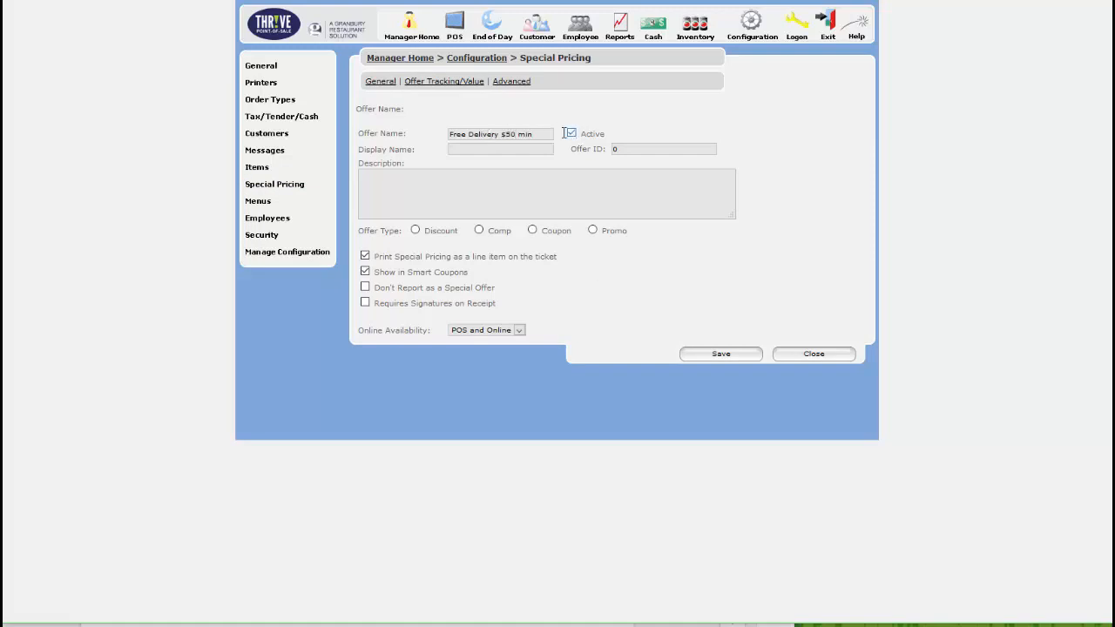
pyautogui.tripleClick(499, 134)
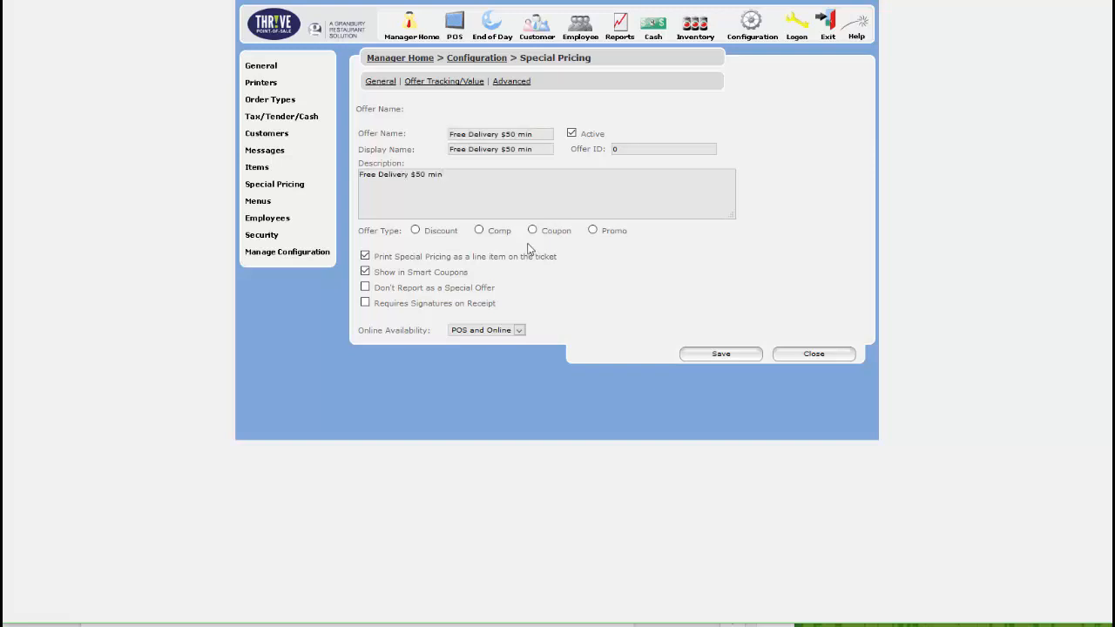
pyautogui.click(532, 230)
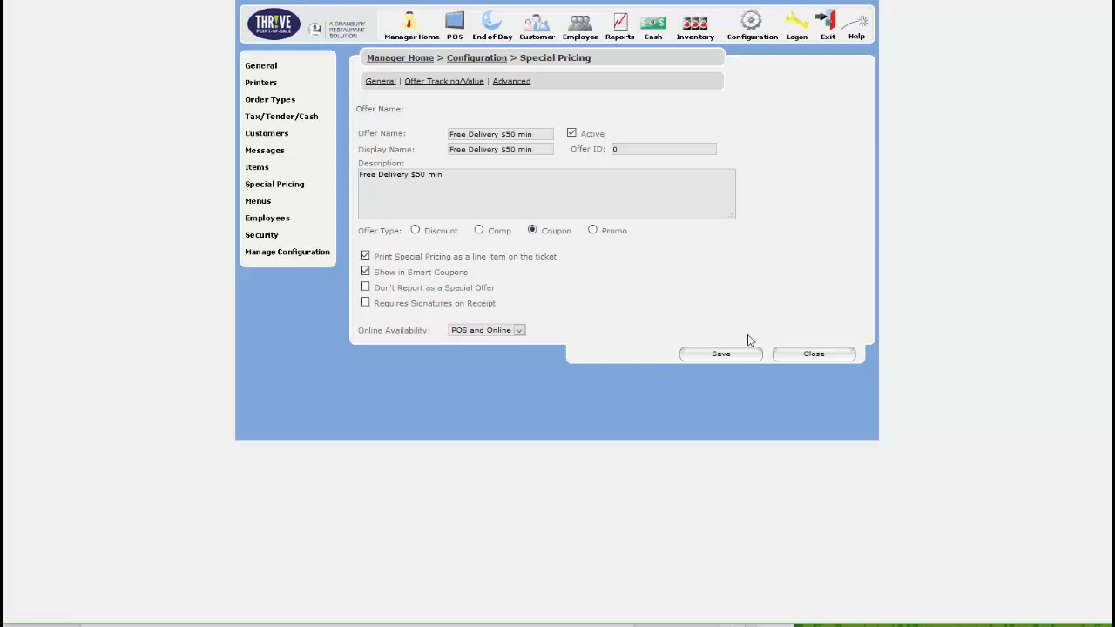
pyautogui.moveTo(586, 354)
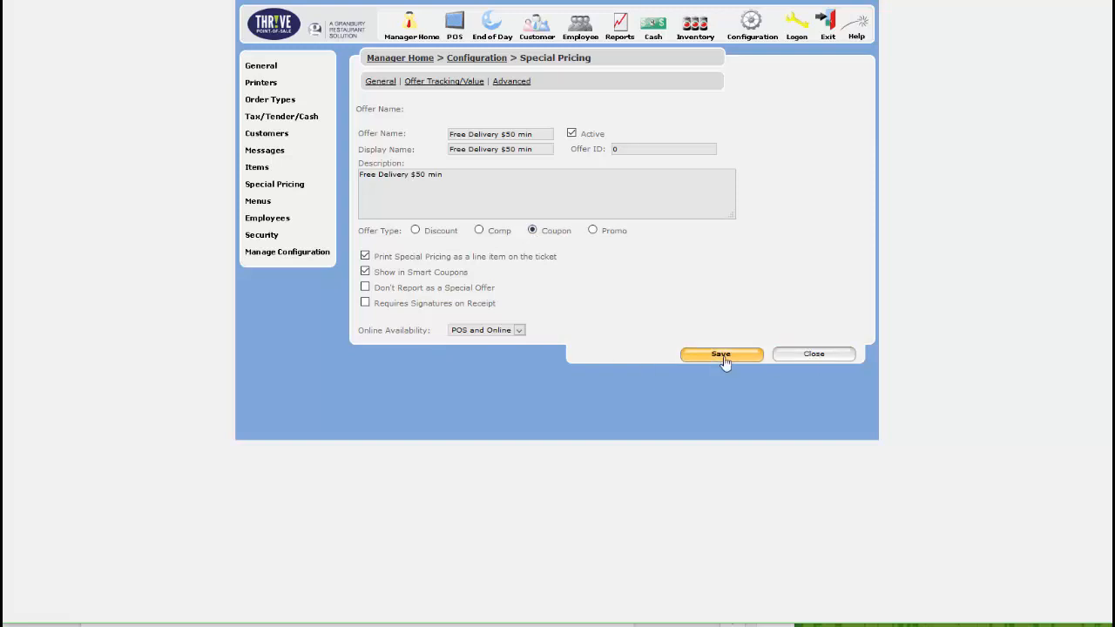
pyautogui.click(720, 354)
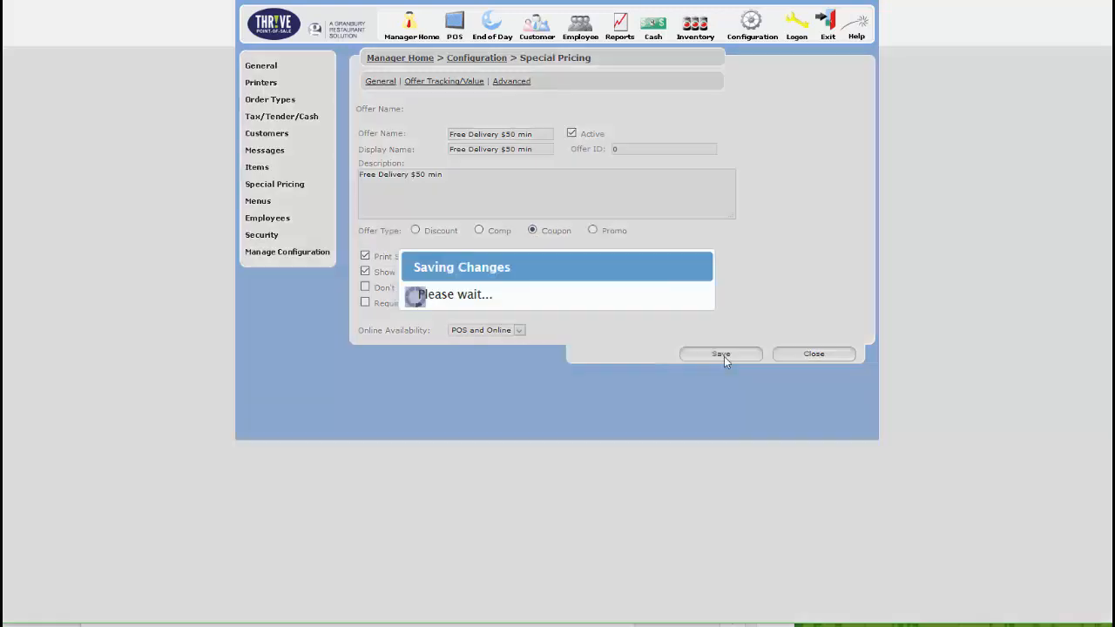
pyautogui.click(720, 354)
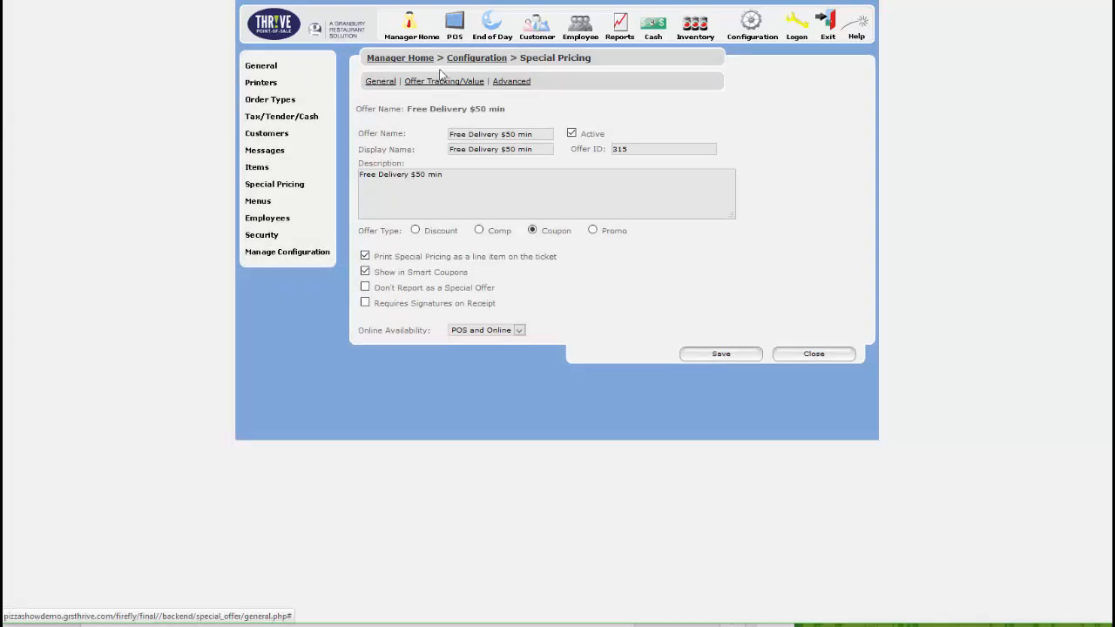
# Show the Offer Tracking/Value page for 'Free Delivery $50 min'.
pyautogui.click(443, 81)
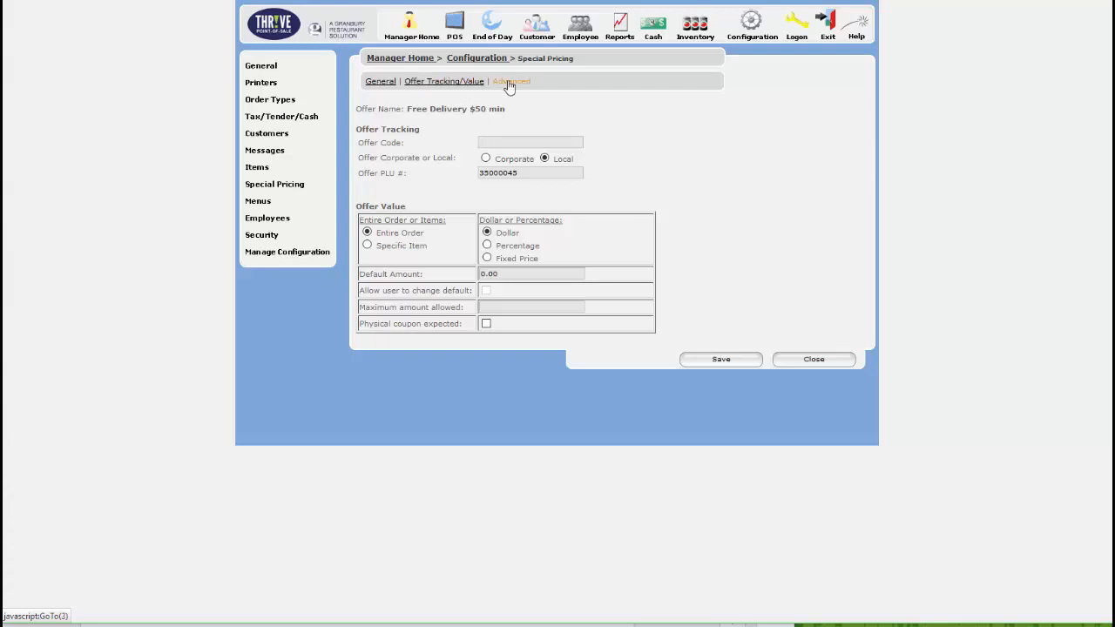
# Require a $50.00 minimum purchase, auto-select the offer when criteria are met, and save.
pyautogui.click(511, 81)
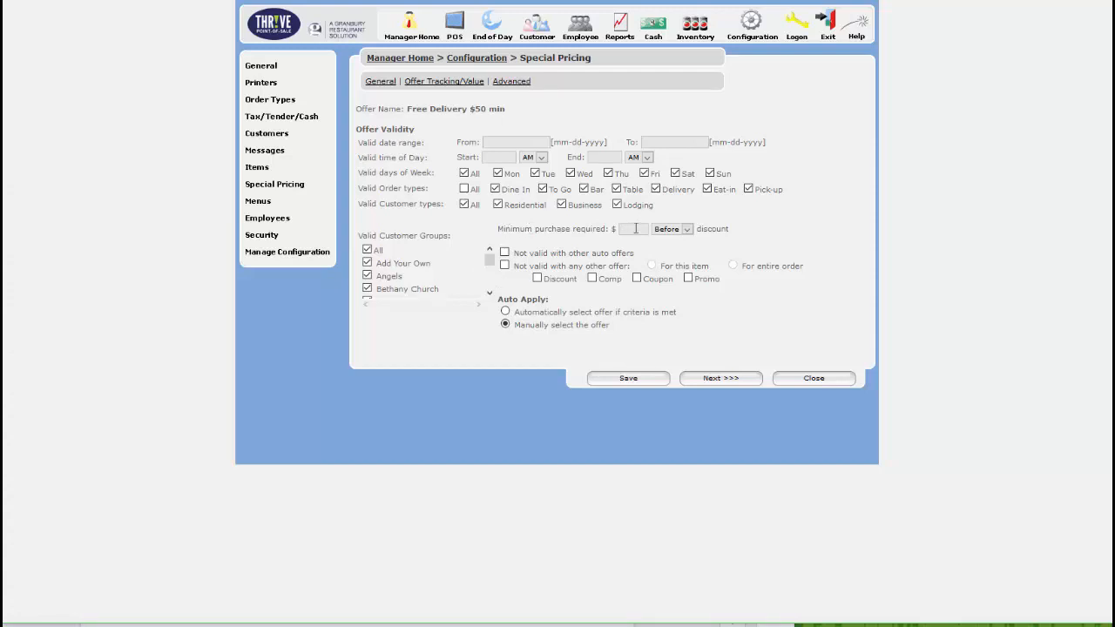
pyautogui.write('50.00')
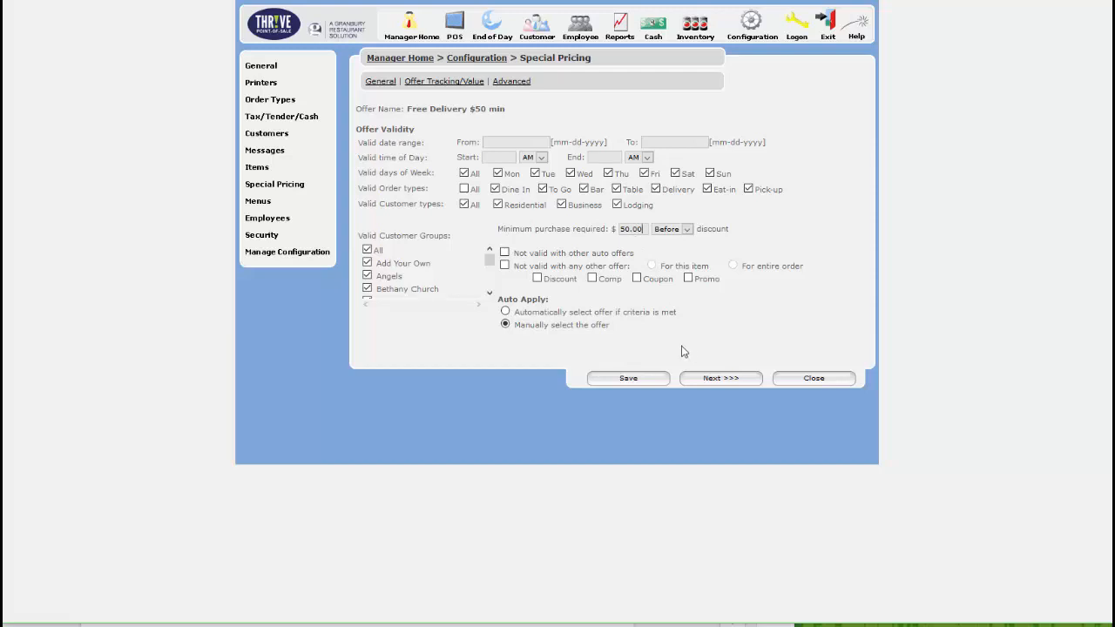
pyautogui.click(506, 312)
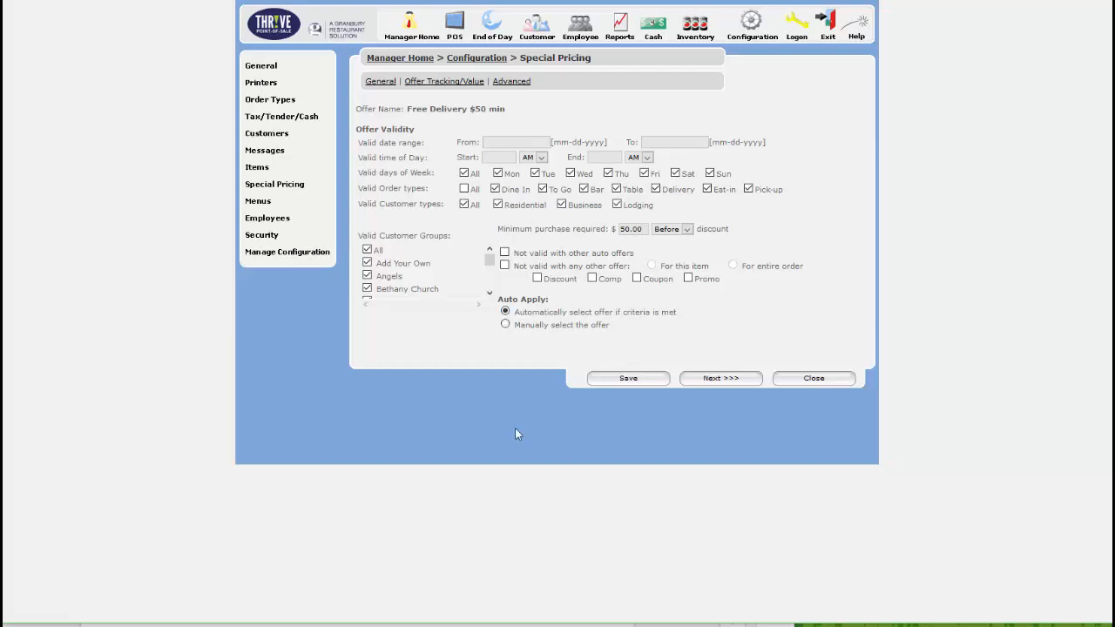
pyautogui.click(627, 377)
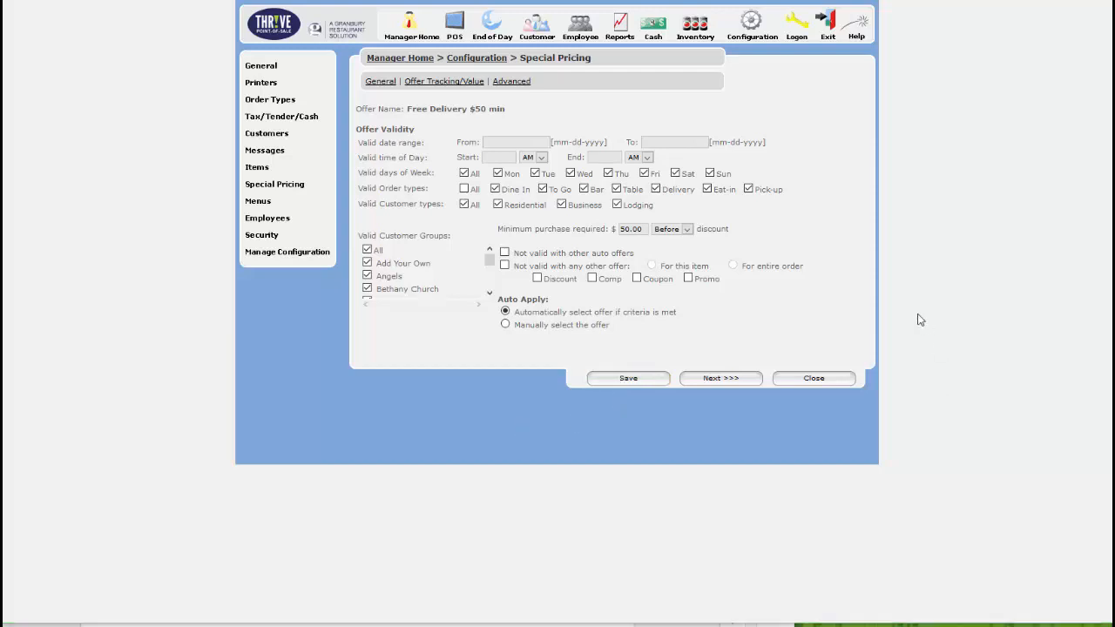
pyautogui.click(464, 189)
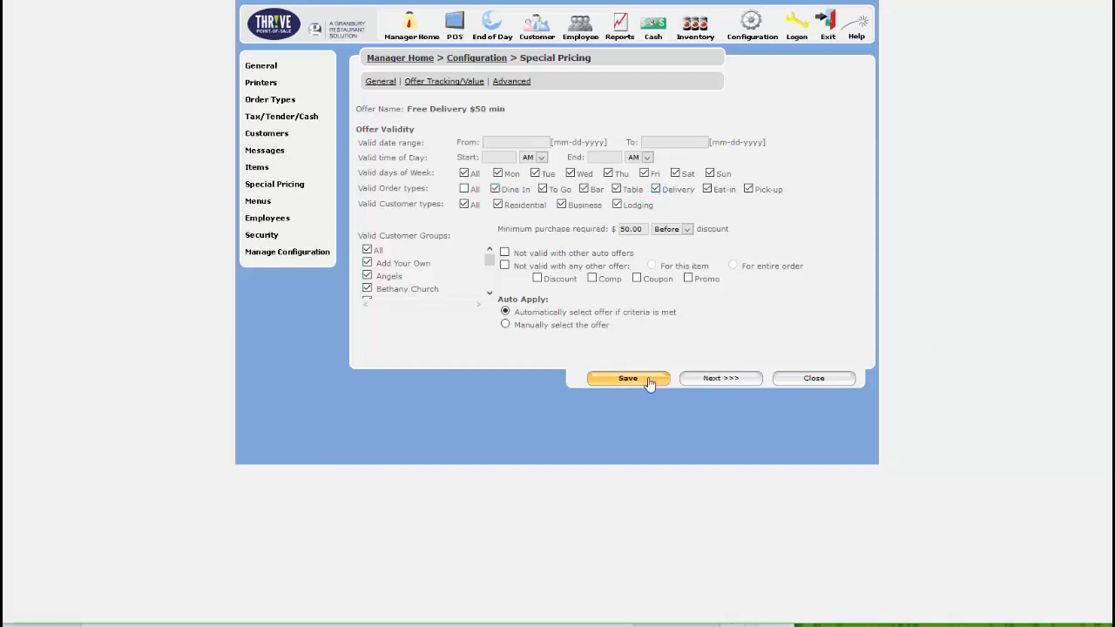
pyautogui.click(627, 378)
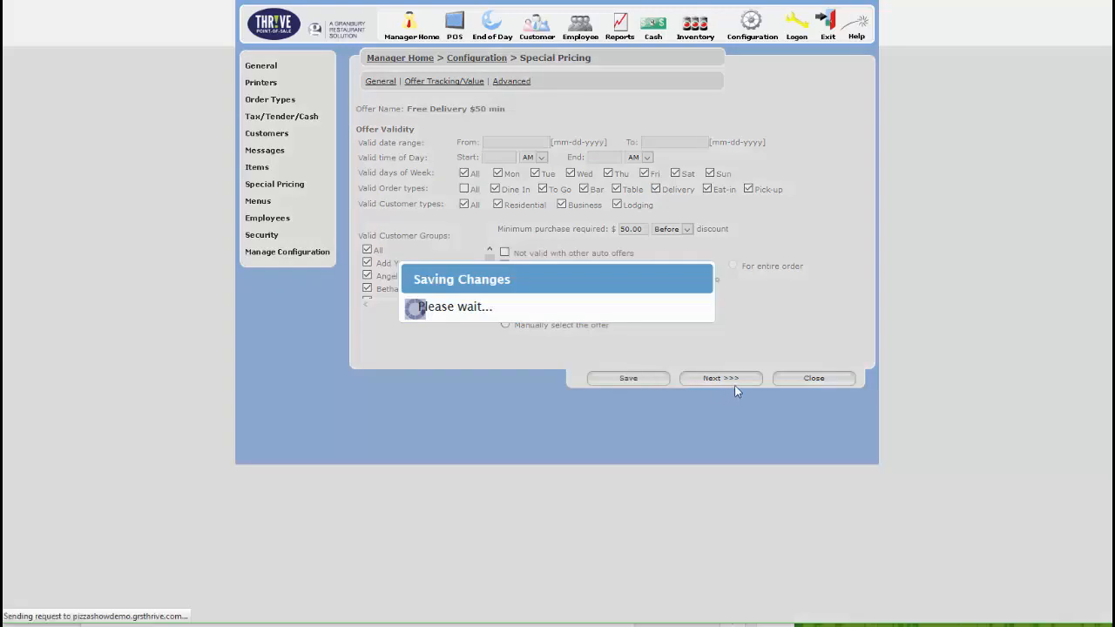
pyautogui.click(720, 377)
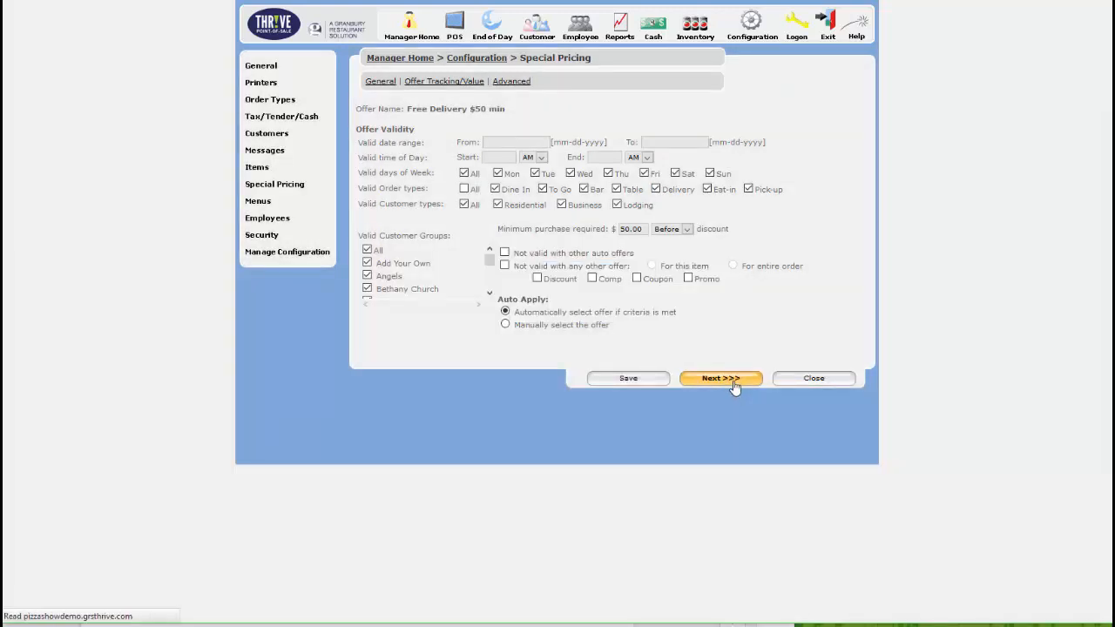
# Advance to the value page, tick 'Free delivery included', and save the offer.
pyautogui.click(720, 377)
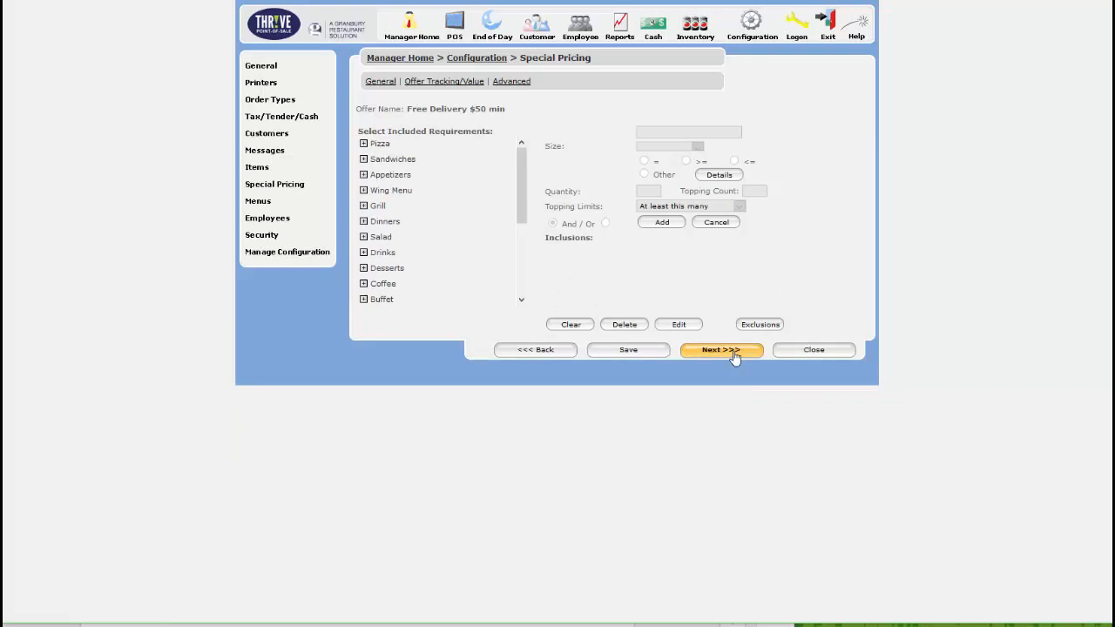
pyautogui.click(720, 350)
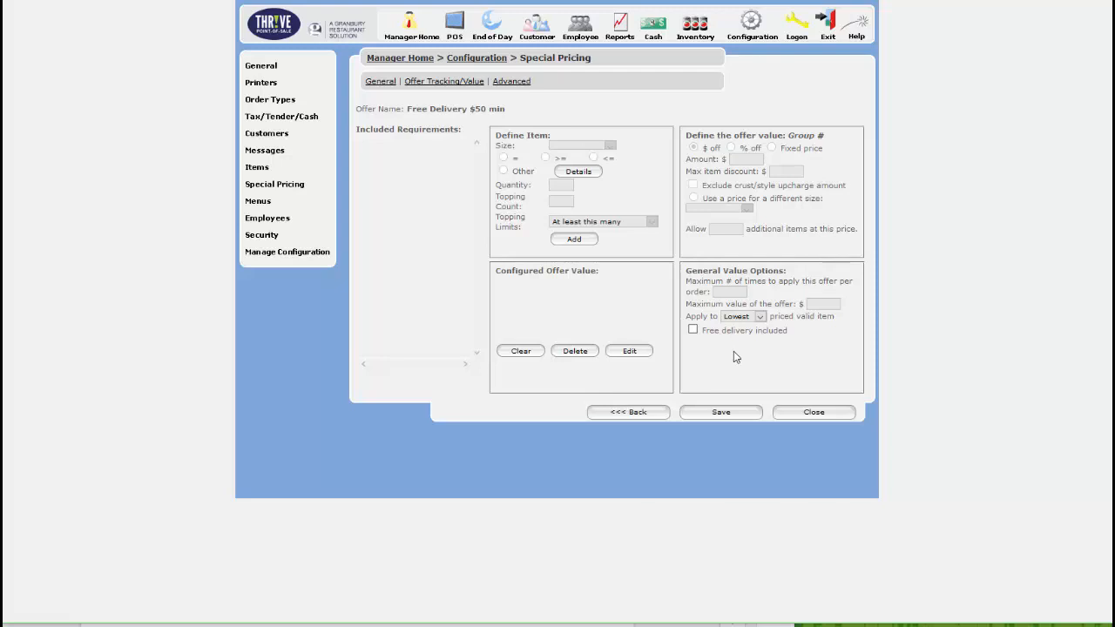
pyautogui.moveTo(738, 360)
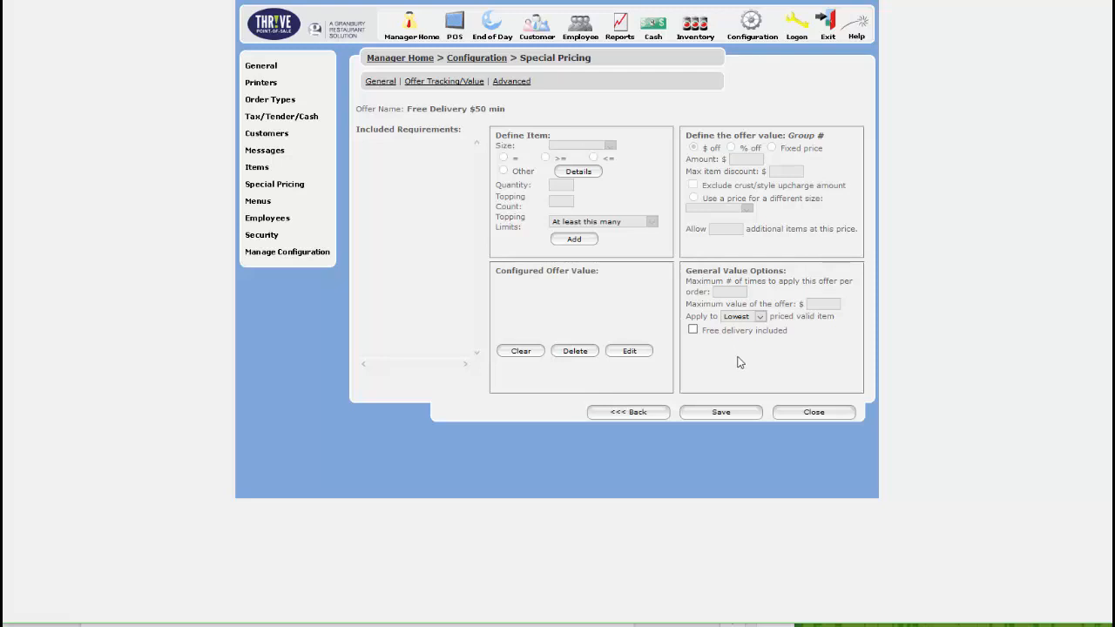
pyautogui.click(693, 329)
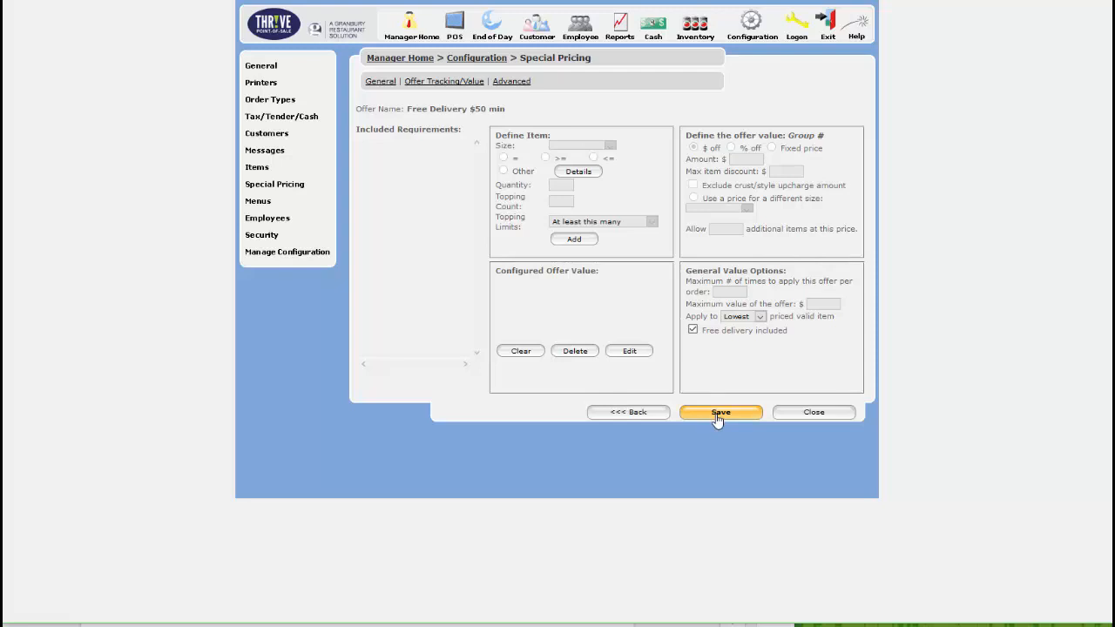
pyautogui.click(719, 412)
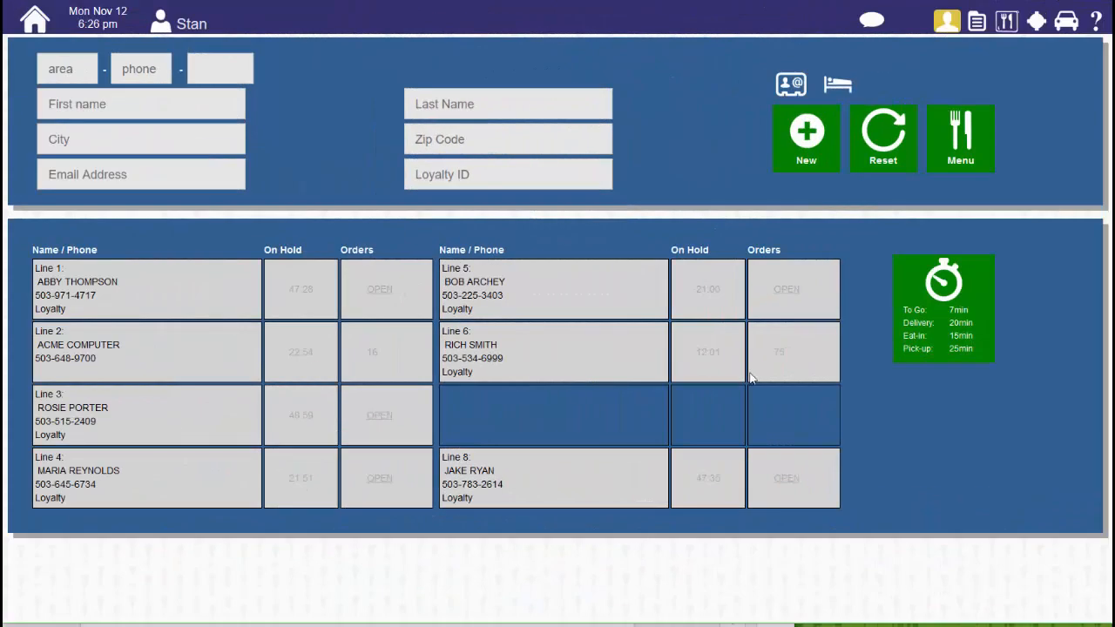
# Open the Line 3 caller's order, add a BBQ Bacon Cheeseburger Pizza, and set it to Delivery.
pyautogui.click(146, 415)
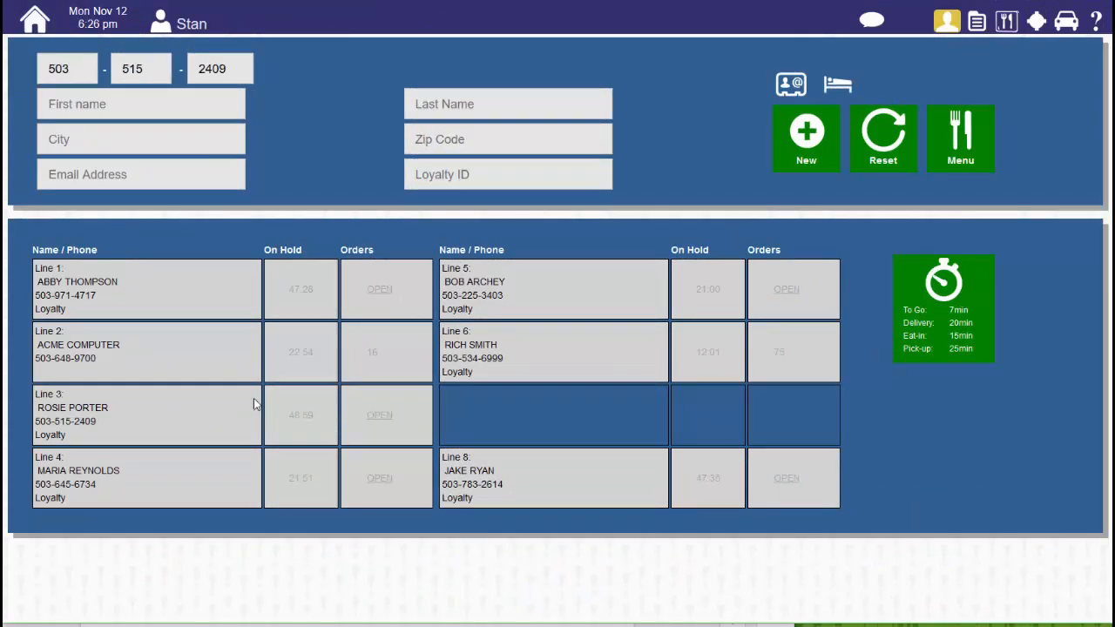
pyautogui.click(146, 415)
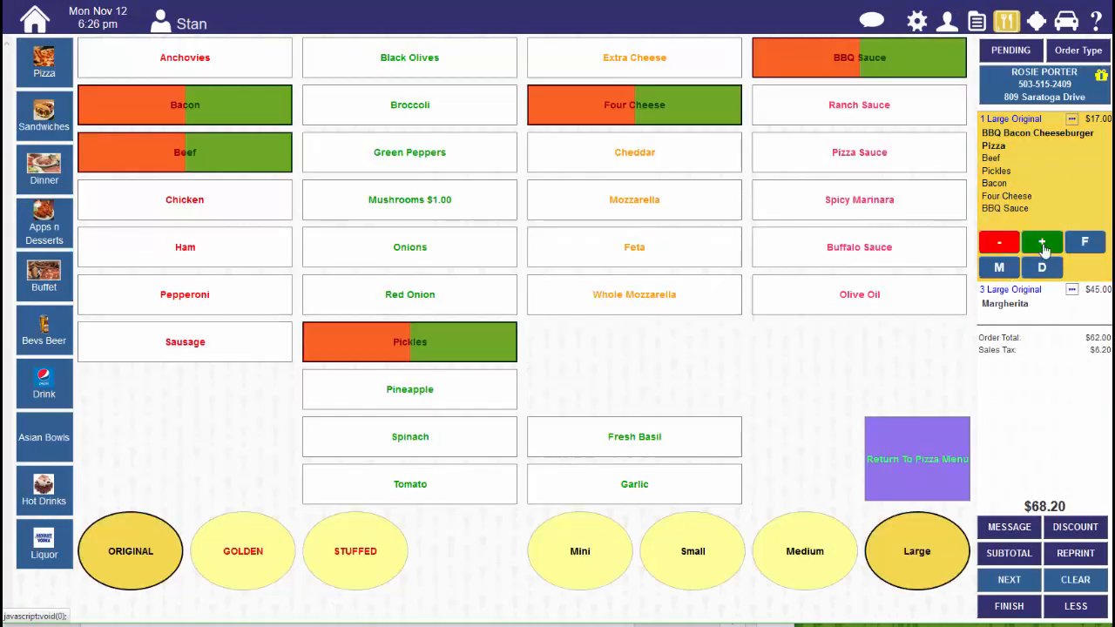
pyautogui.click(1042, 242)
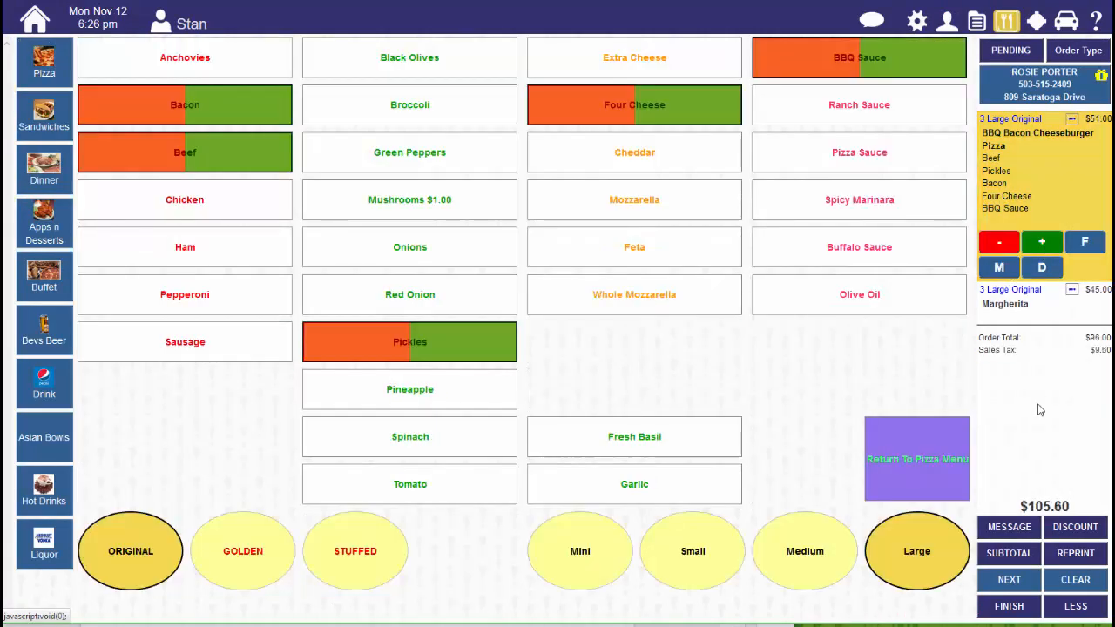
pyautogui.click(1077, 49)
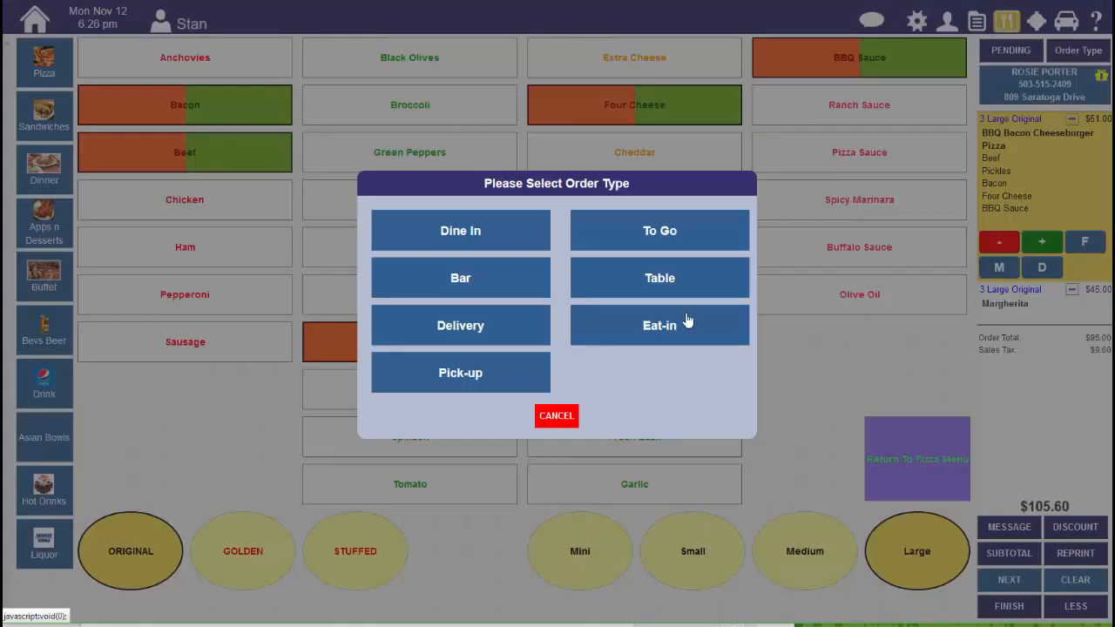
pyautogui.click(460, 325)
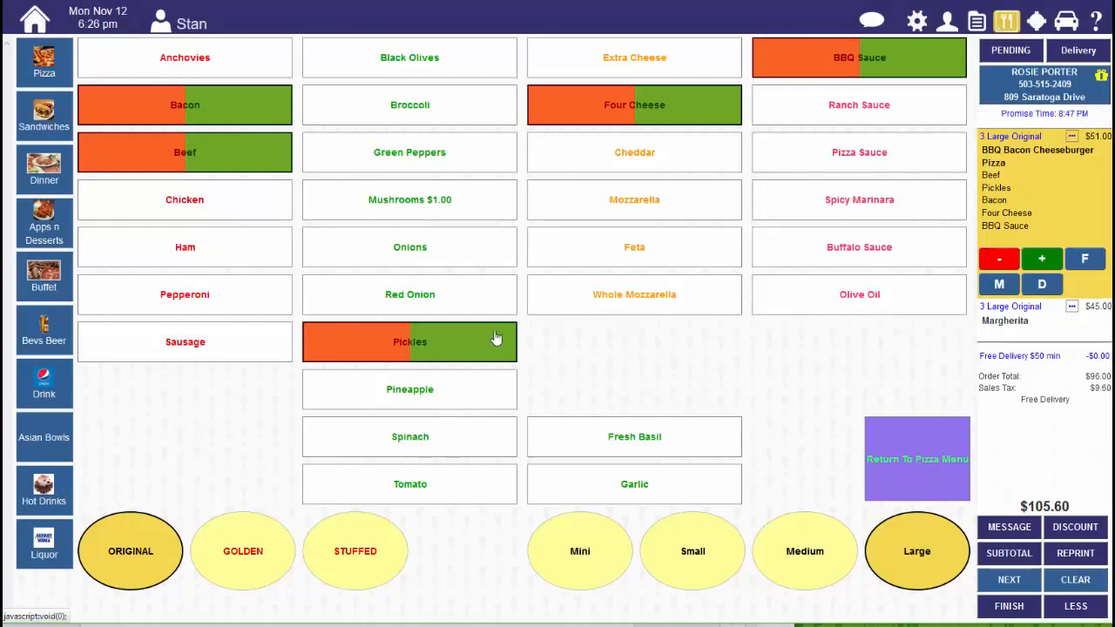